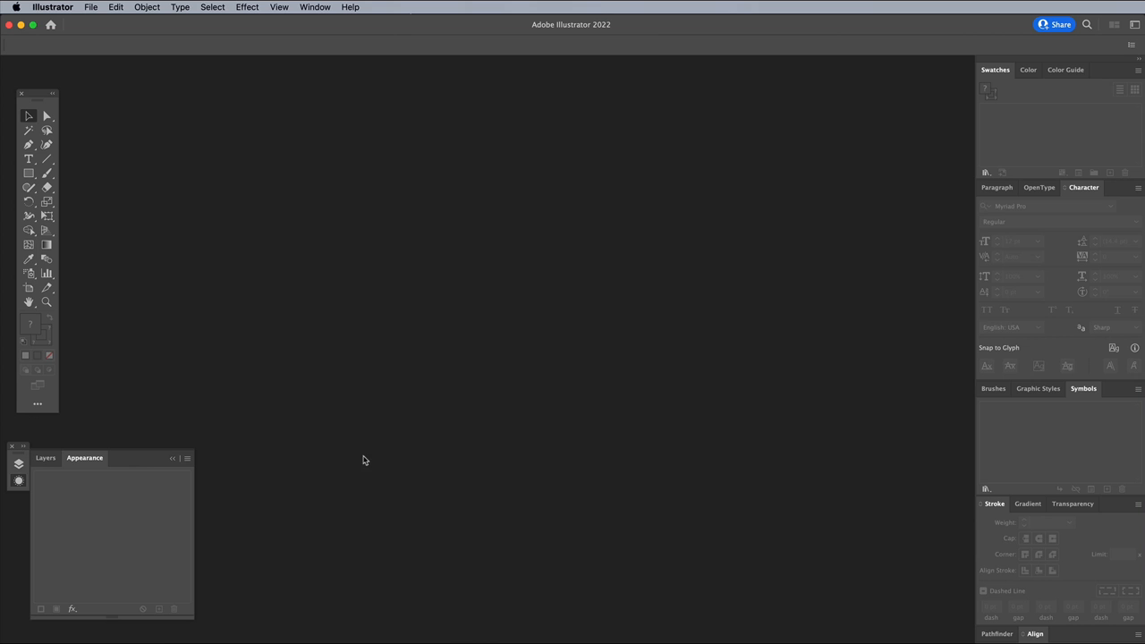
Create a new portrait A4 document using RGB colour mode.
{"action": "left_click", "coordinate": [90, 7]}
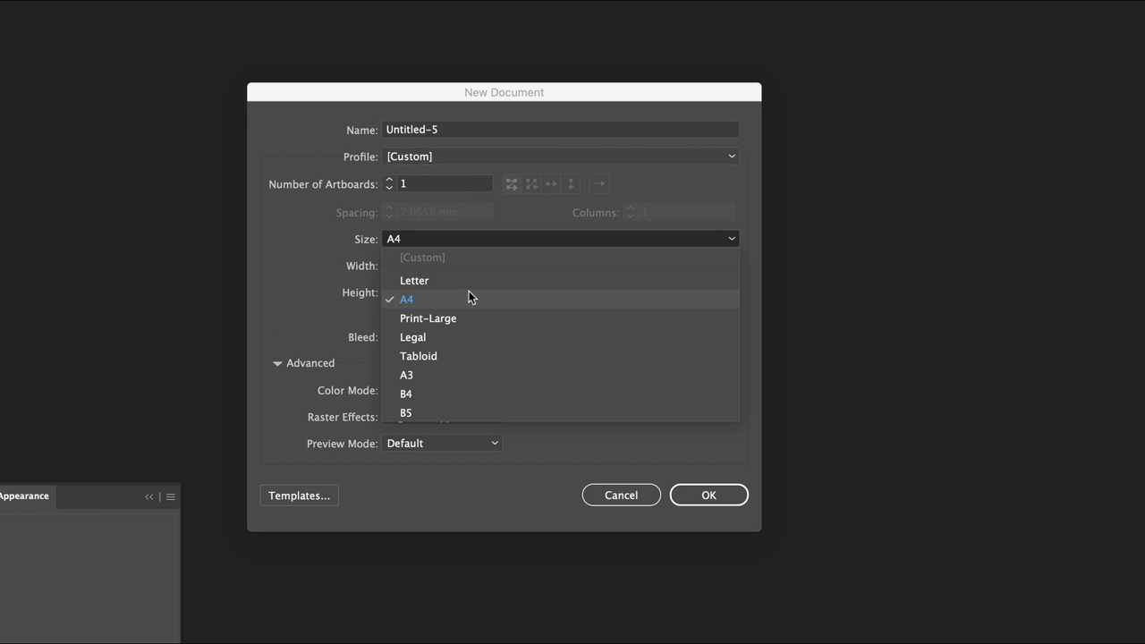
{"action": "left_click", "coordinate": [440, 389]}
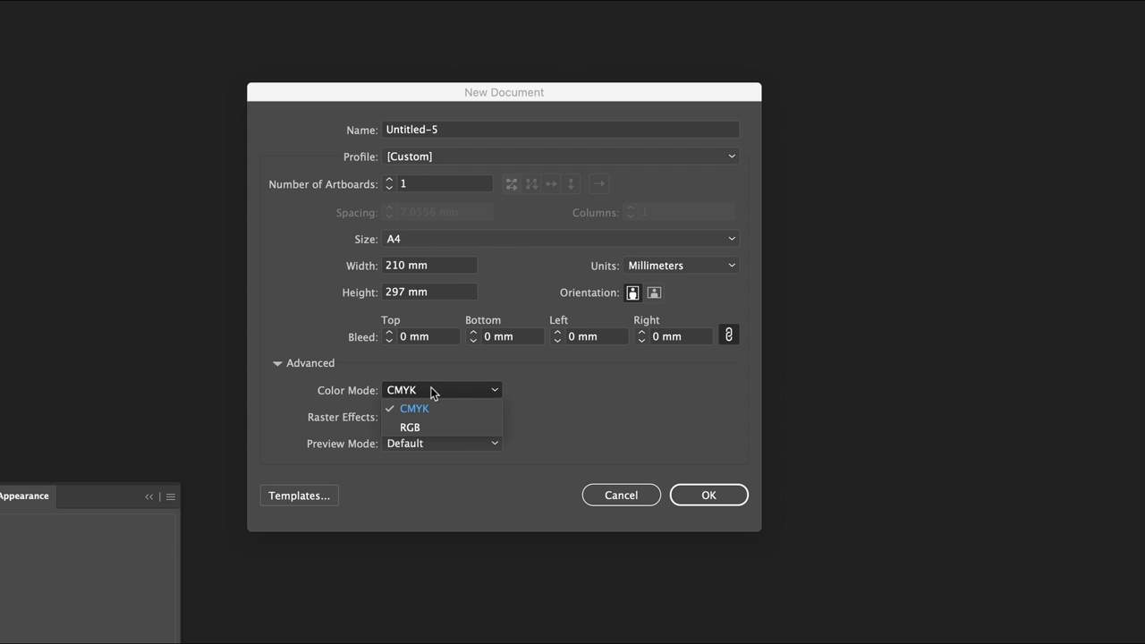
{"action": "left_click", "coordinate": [409, 426]}
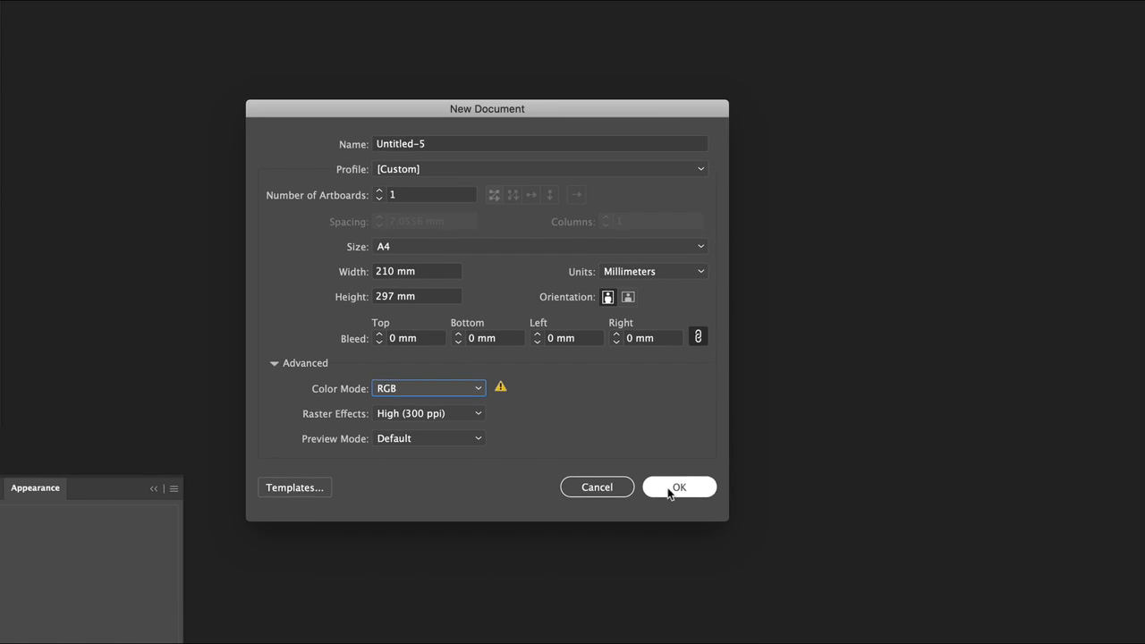
{"action": "left_click", "coordinate": [678, 487]}
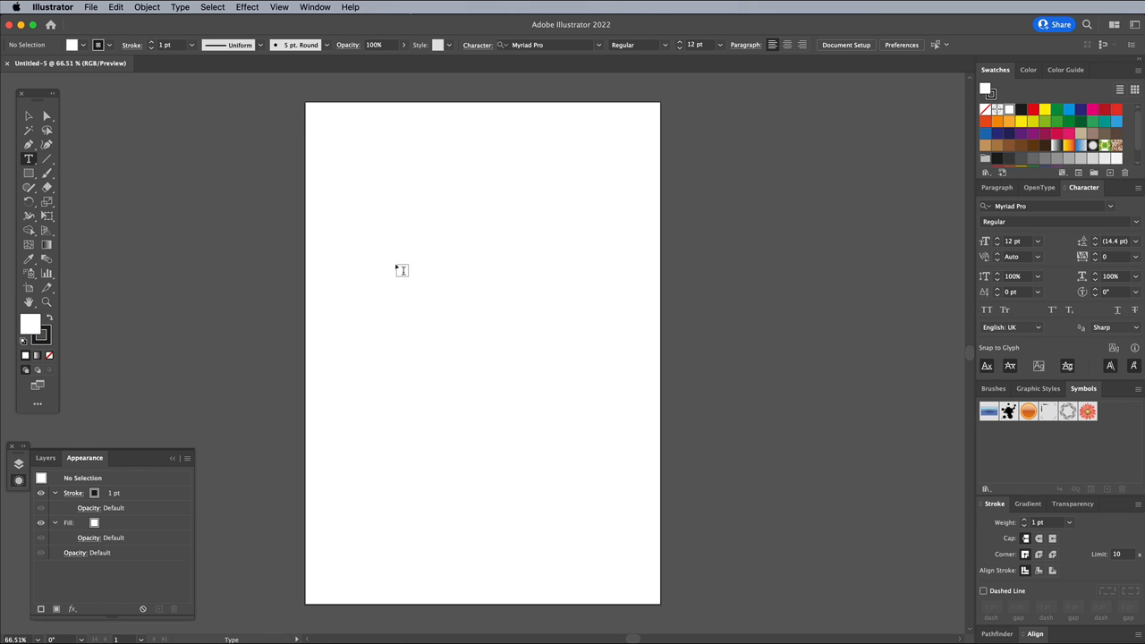
Type HOPE in large black Proxima Nova and save it as a new symbol.
{"action": "type", "text": "HOPE"}
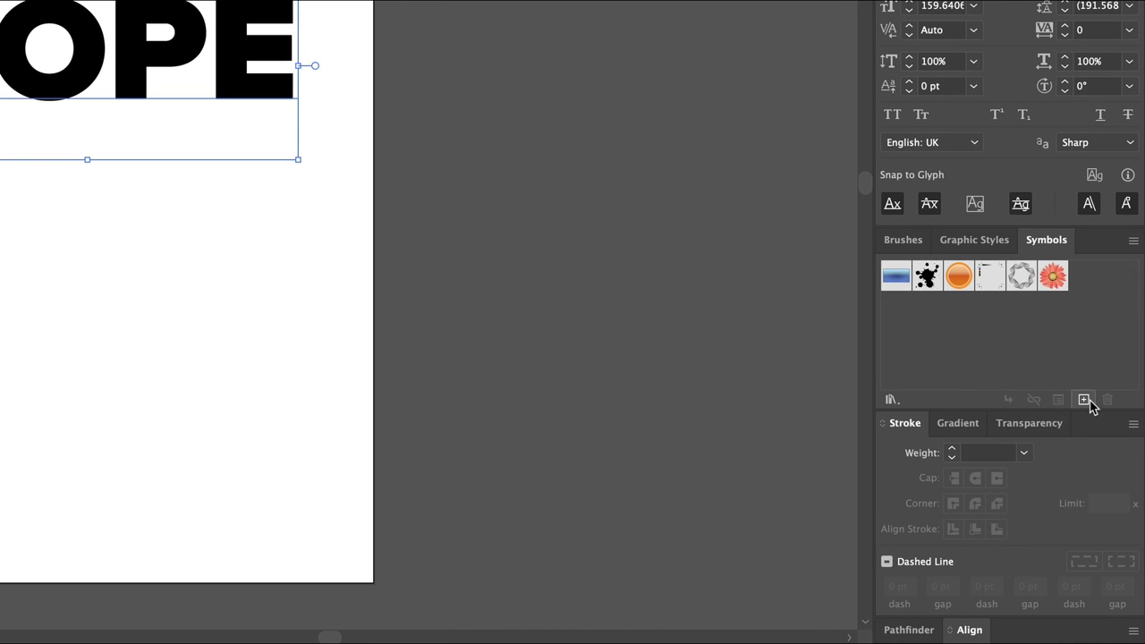
{"action": "left_click", "coordinate": [1083, 399]}
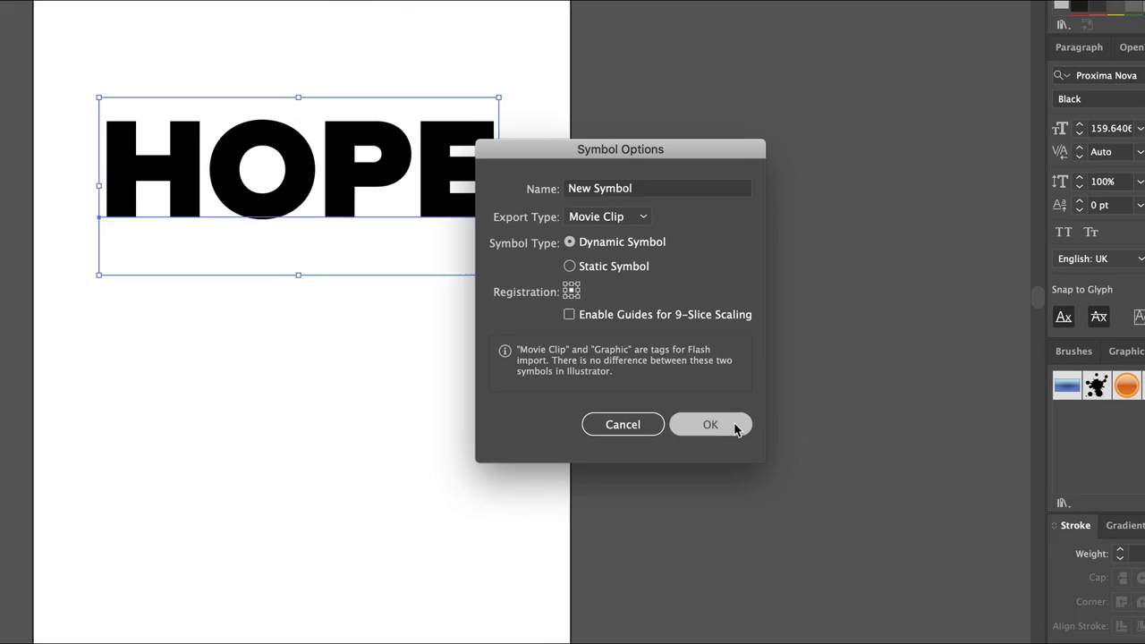
{"action": "left_click", "coordinate": [710, 424]}
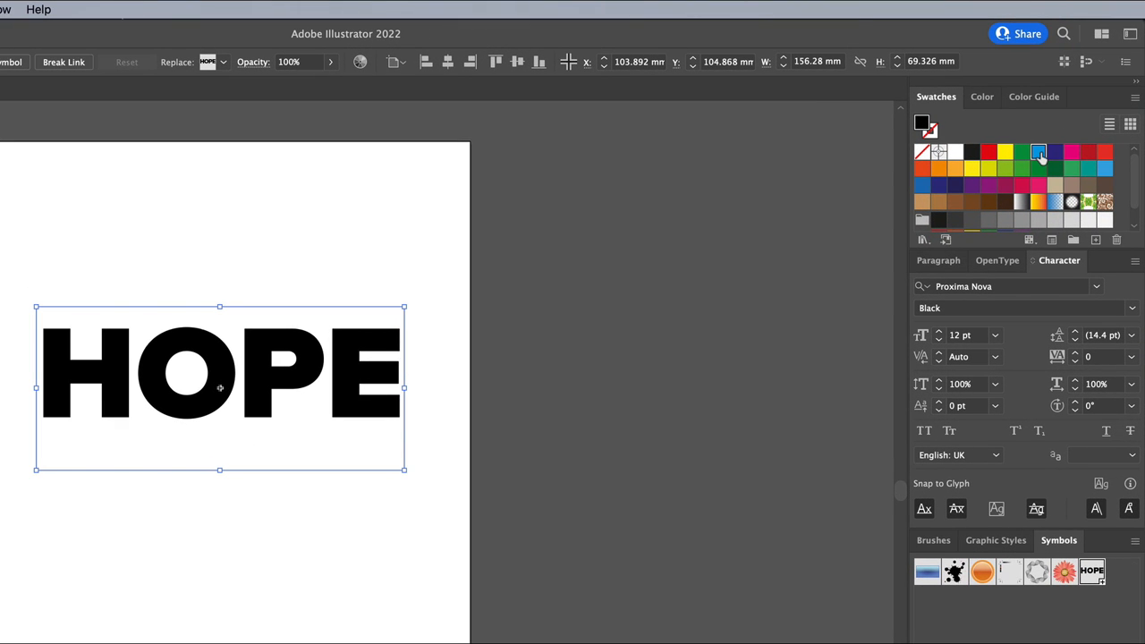
{"action": "mouse_move", "coordinate": [1038, 152]}
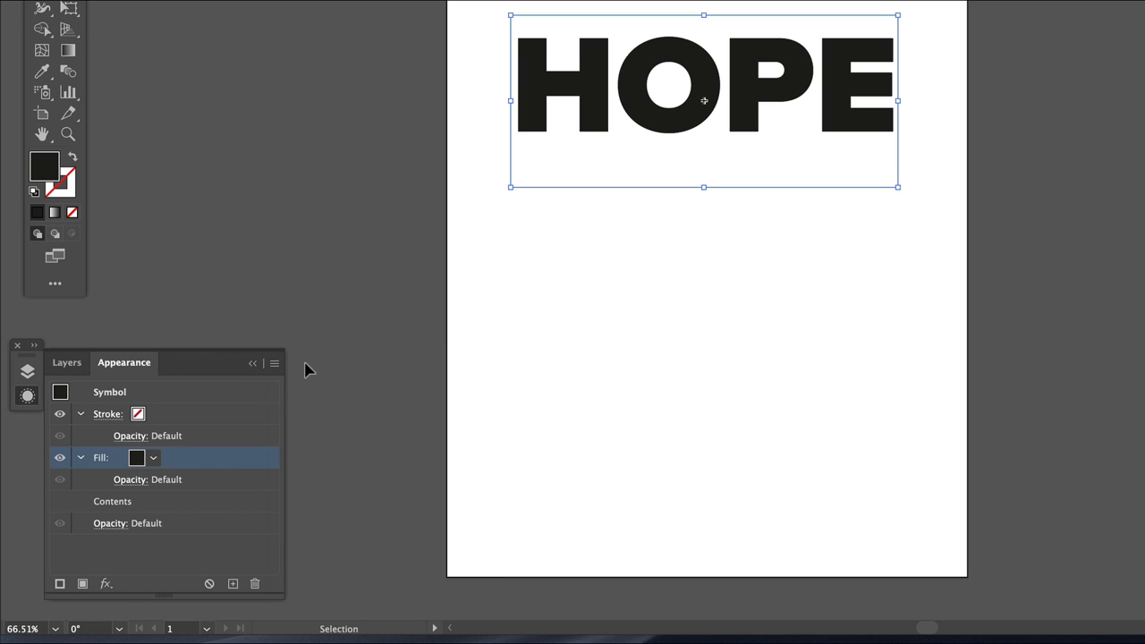
Fill the HOPE symbol with the blue swatch from the Appearance panel.
{"action": "left_click", "coordinate": [153, 457]}
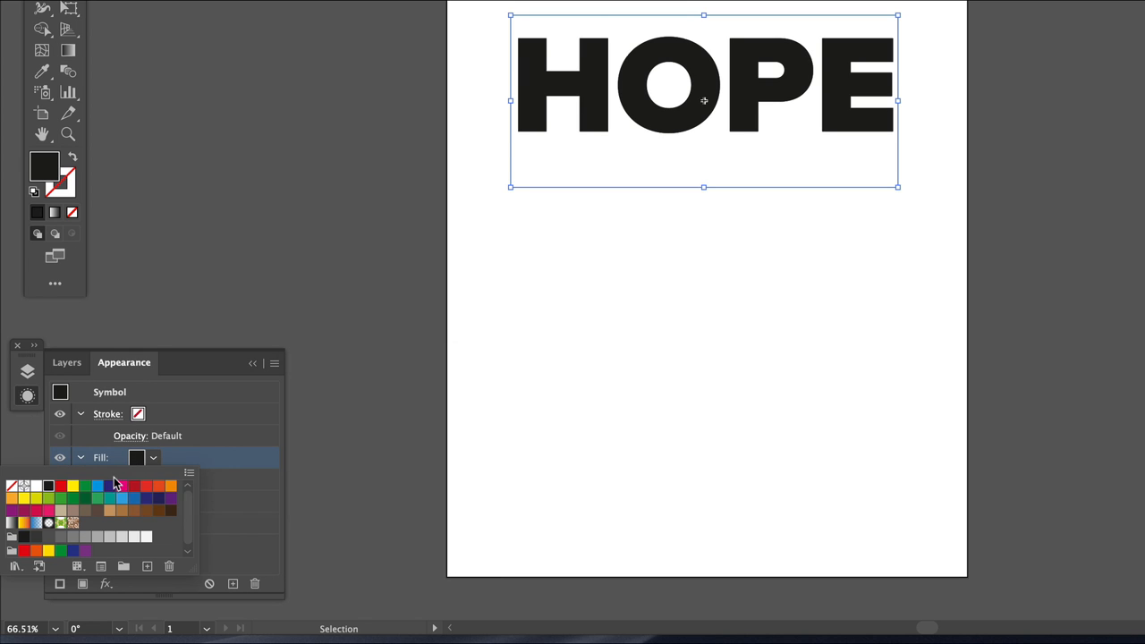
{"action": "left_click", "coordinate": [97, 486]}
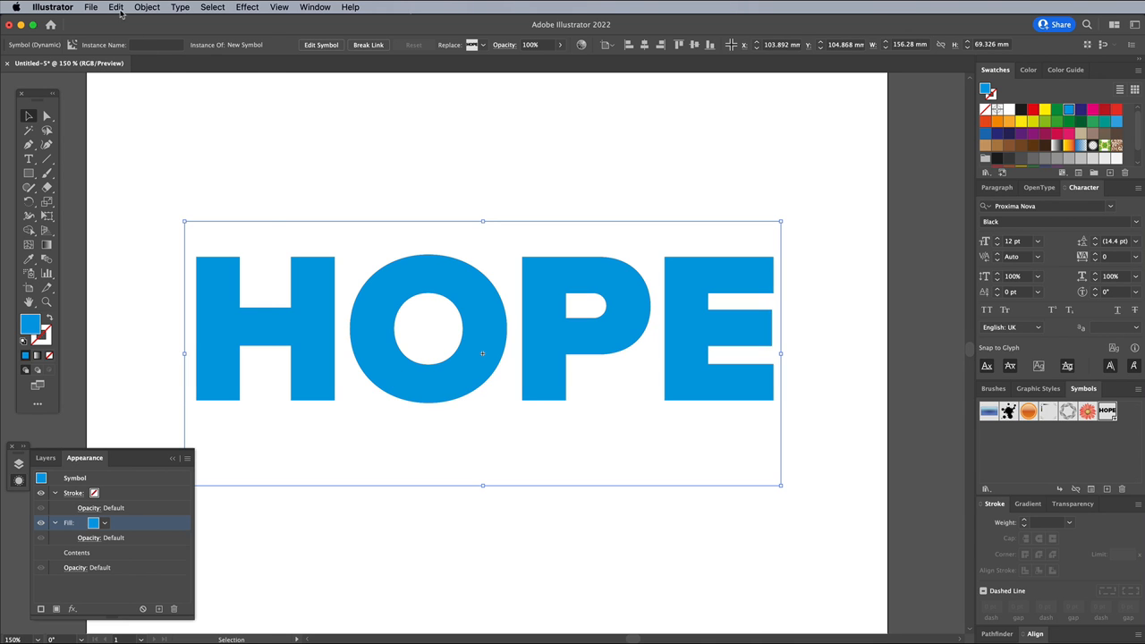
{"action": "left_click", "coordinate": [116, 7]}
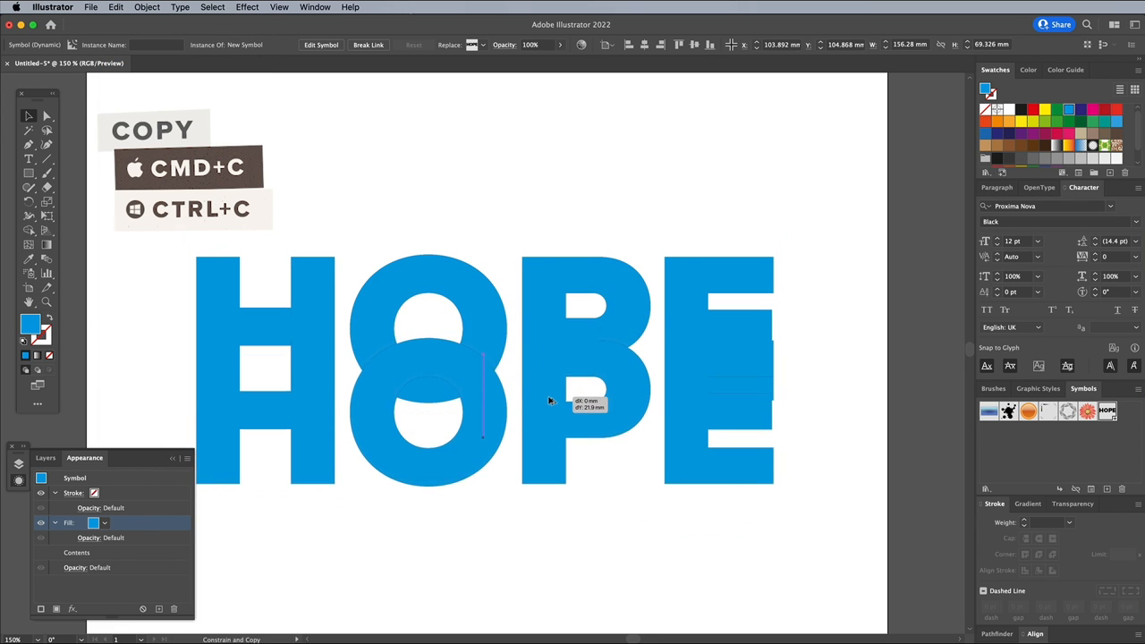
Drag a HOPE copy just below the original and repeat it with Transform Again.
{"action": "left_click_drag", "start_coordinate": [550, 401], "coordinate": [553, 376]}
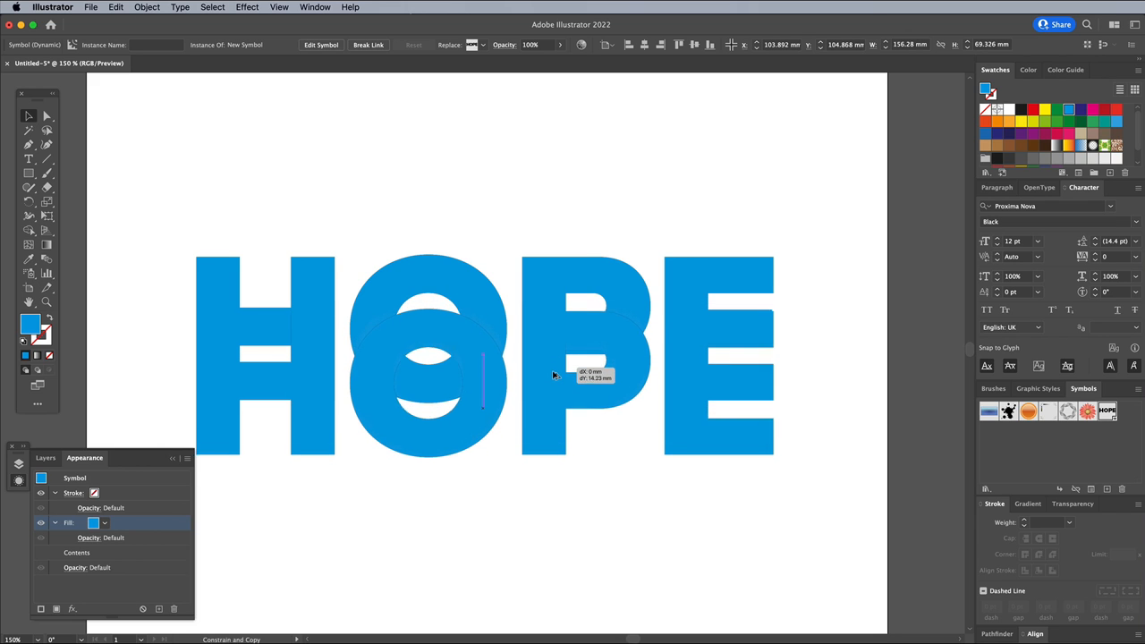
{"action": "left_click_drag", "start_coordinate": [552, 374], "coordinate": [553, 396]}
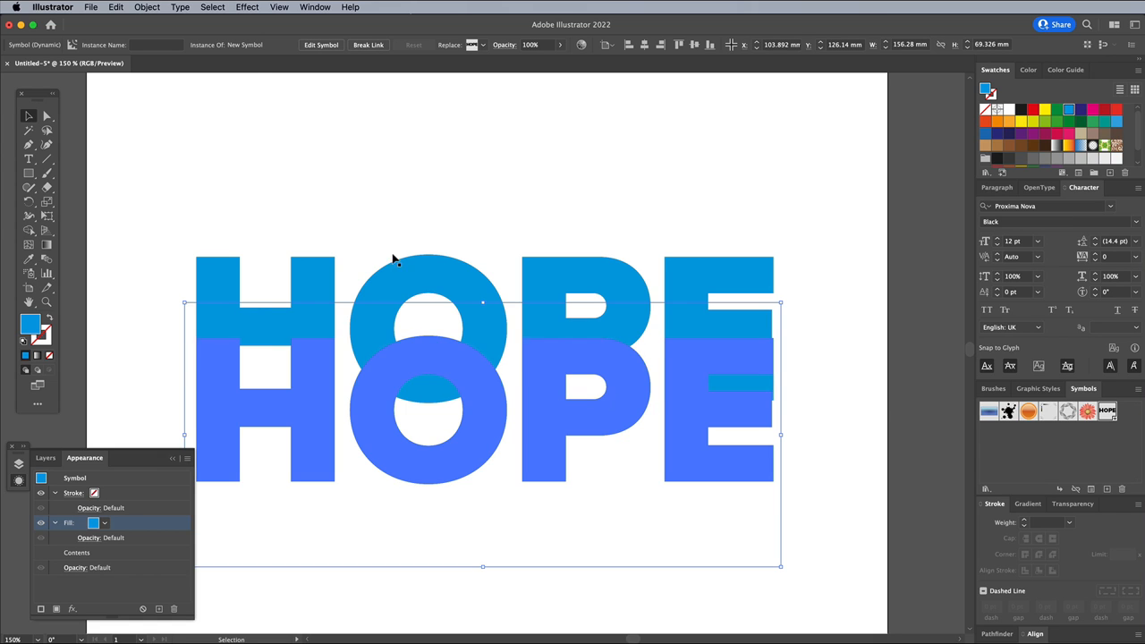
{"action": "left_click", "coordinate": [147, 7]}
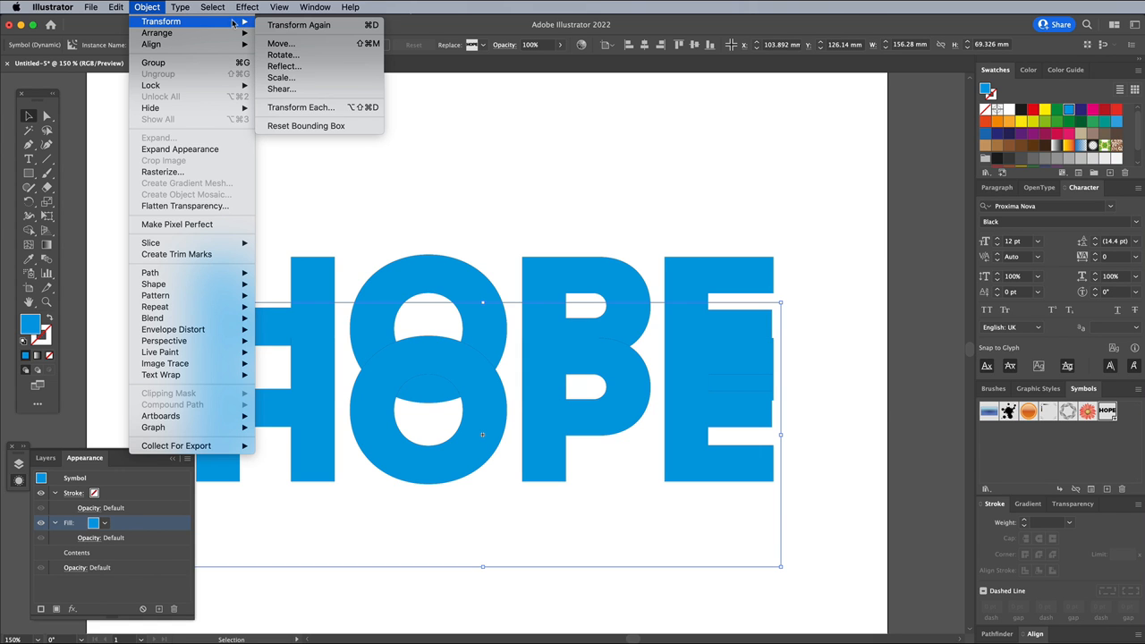
{"action": "mouse_move", "coordinate": [299, 25]}
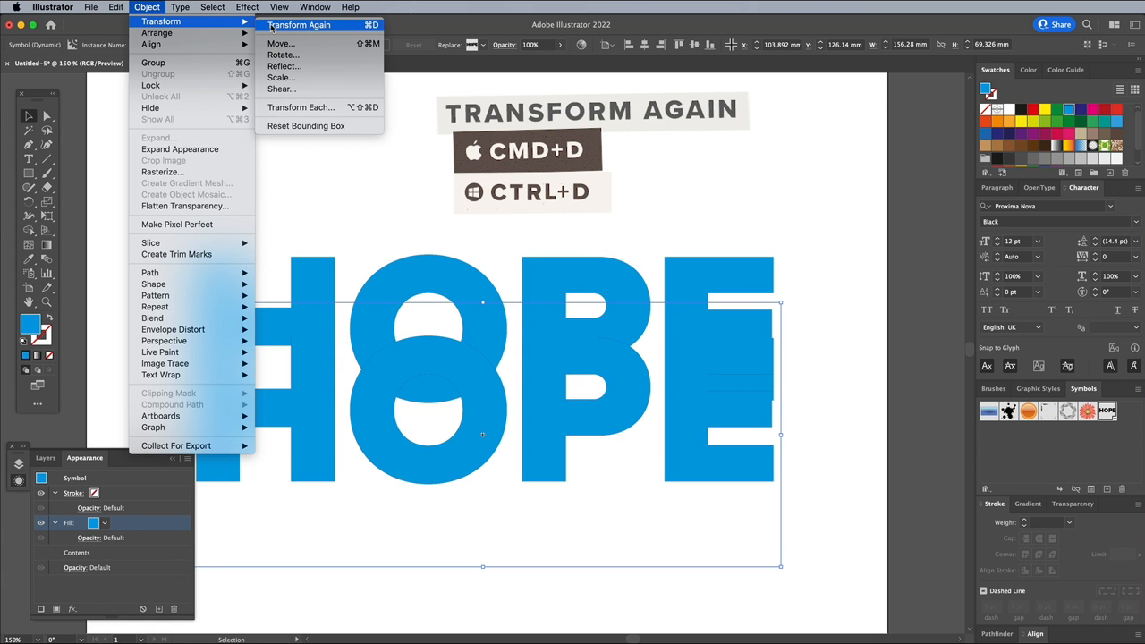
{"action": "left_click", "coordinate": [298, 24]}
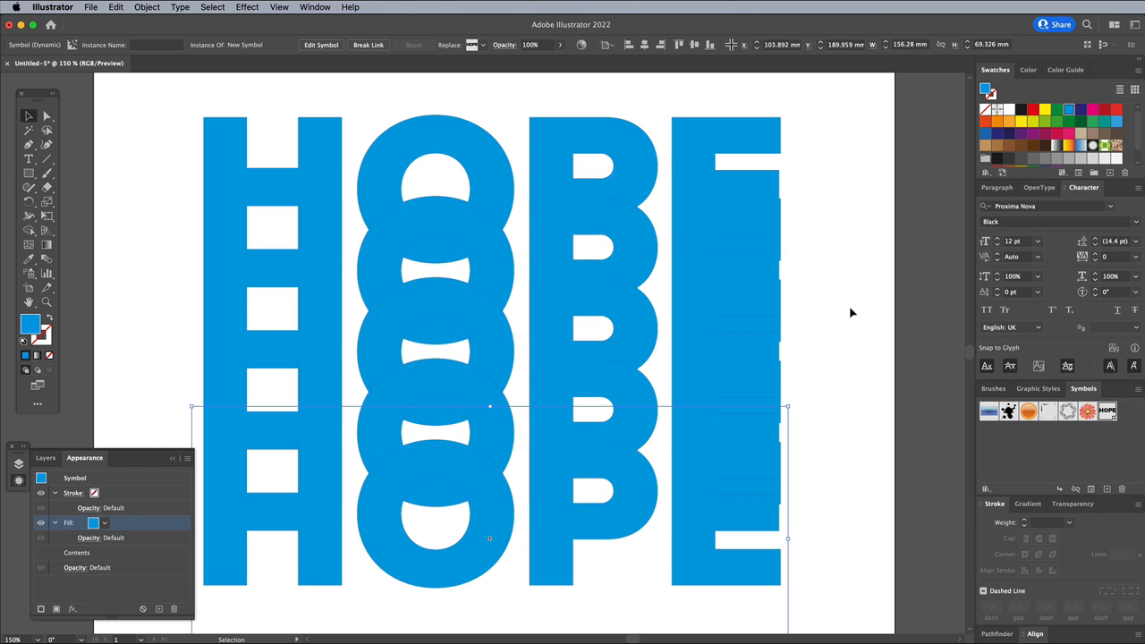
Colour the lower HOPE copies navy, purple, red and yellow in turn.
{"action": "left_click_drag", "start_coordinate": [489, 407], "coordinate": [489, 296]}
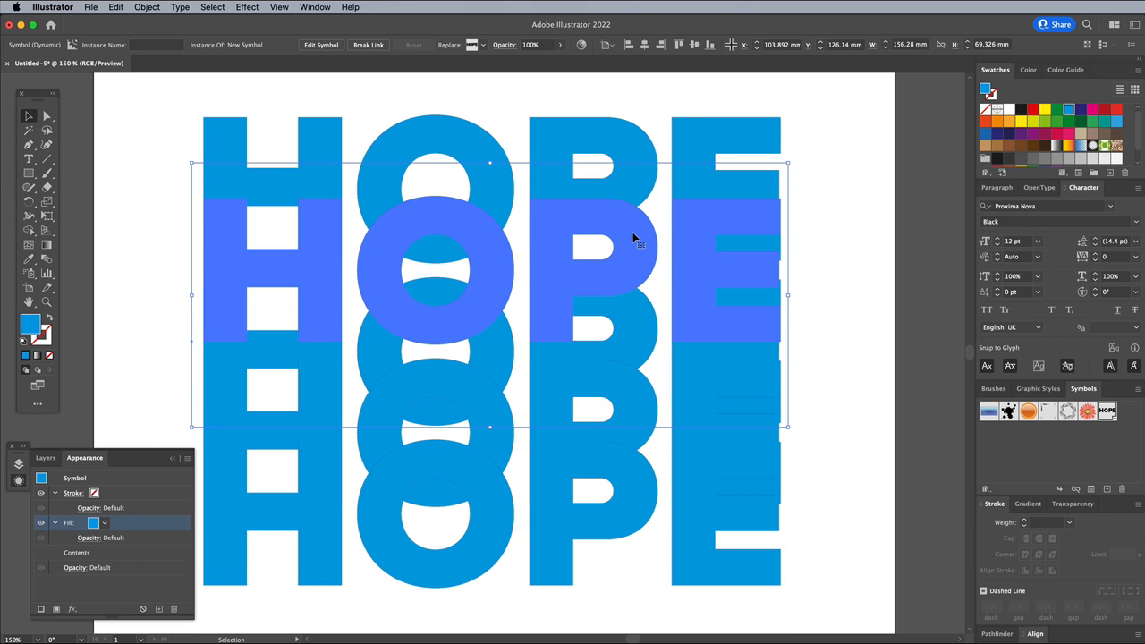
{"action": "left_click", "coordinate": [1080, 109]}
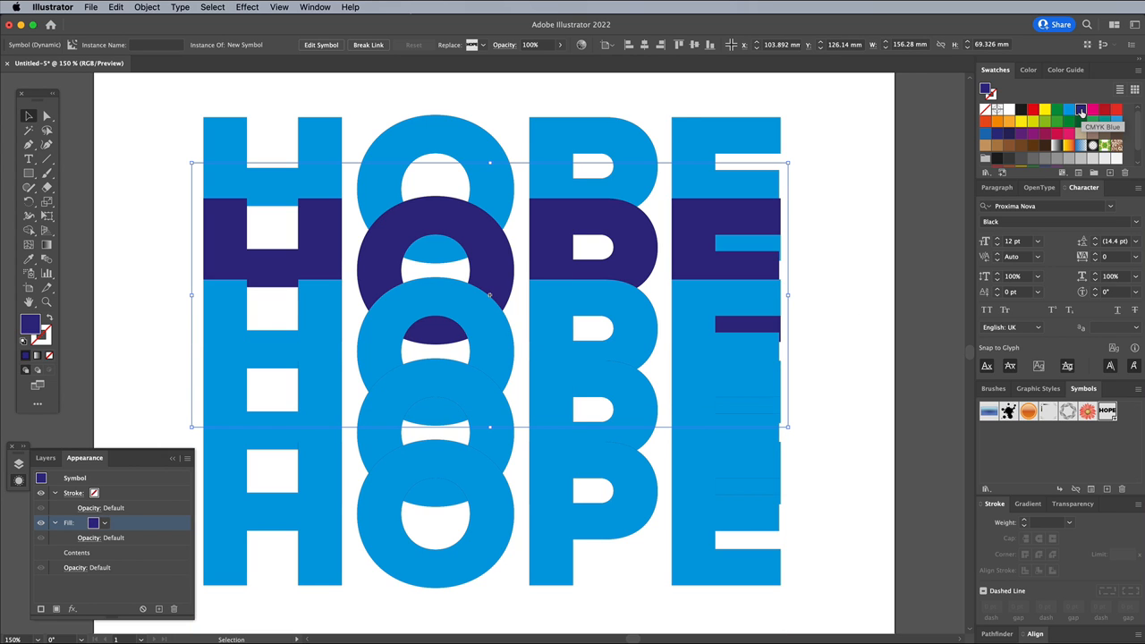
{"action": "left_click", "coordinate": [1068, 111]}
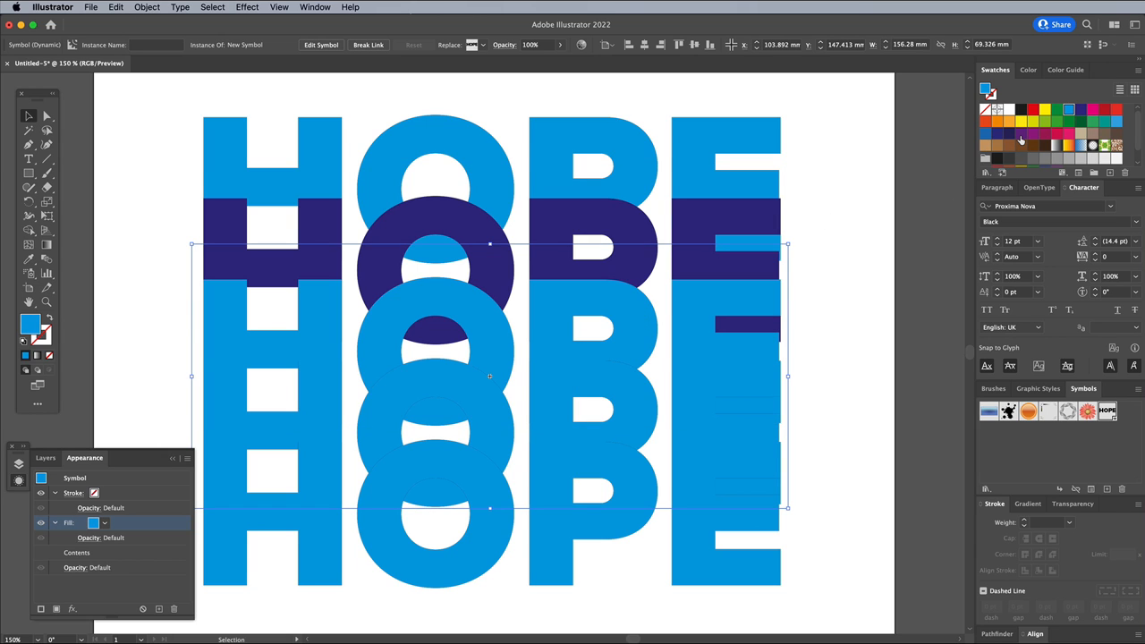
{"action": "left_click", "coordinate": [1034, 134]}
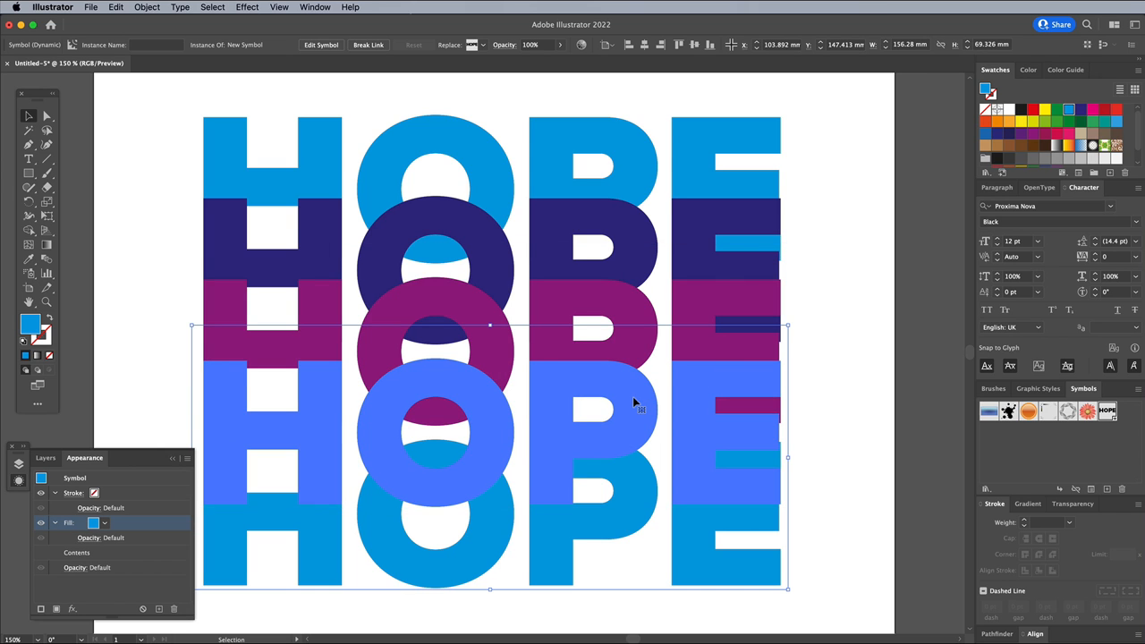
{"action": "left_click", "coordinate": [1033, 111]}
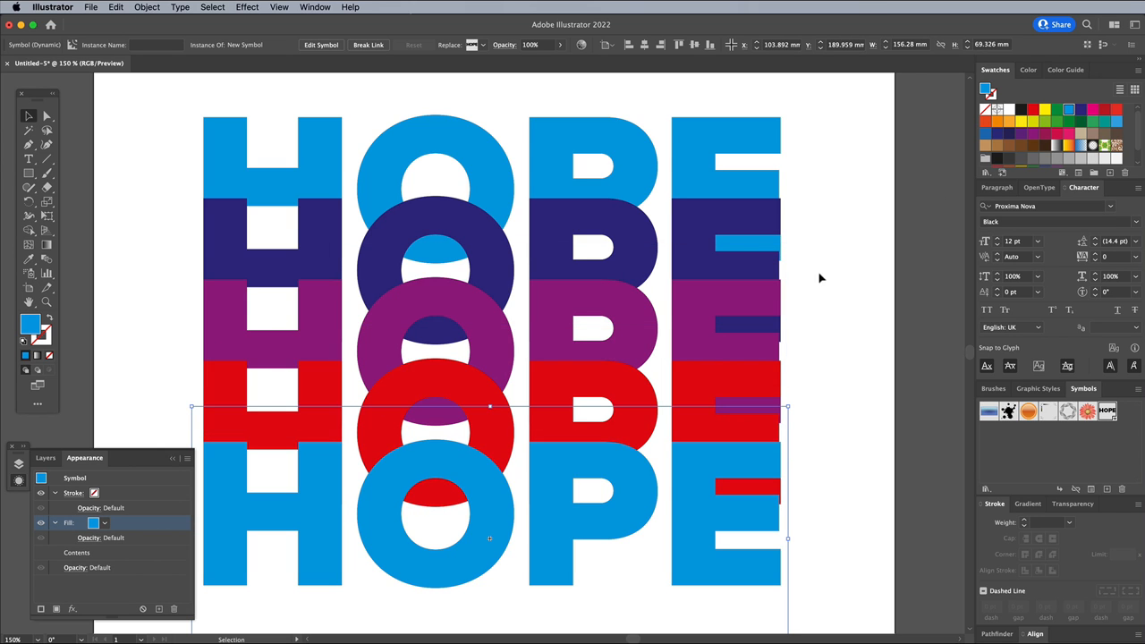
{"action": "left_click", "coordinate": [1045, 110]}
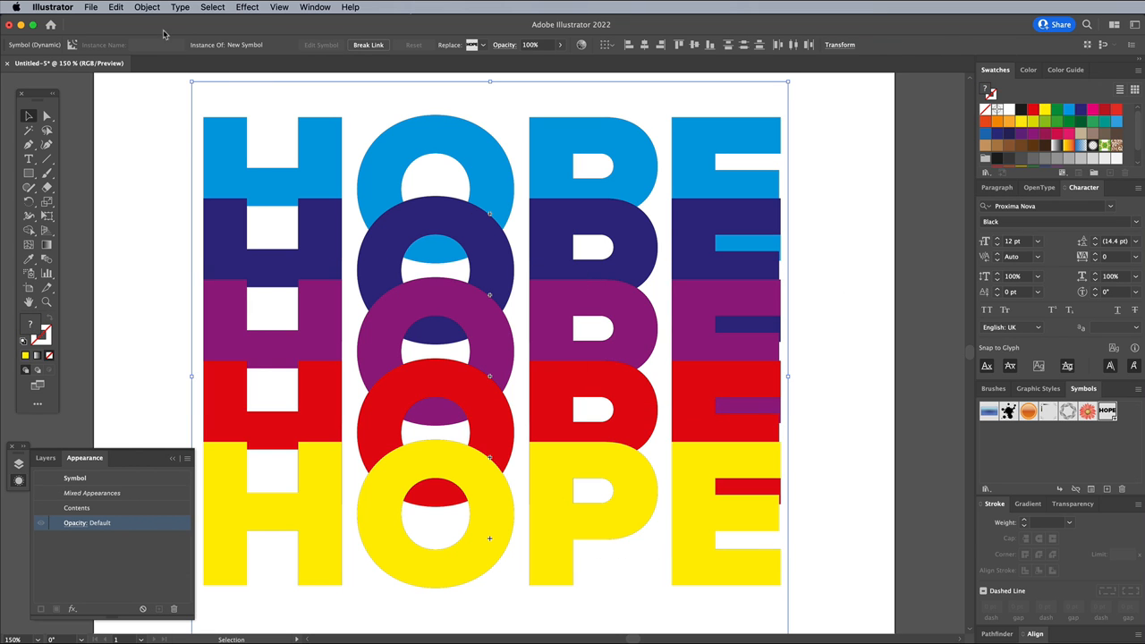
Set the HOPE blend's spacing to 3 Specified Steps in Blend Options.
{"action": "left_click", "coordinate": [146, 7]}
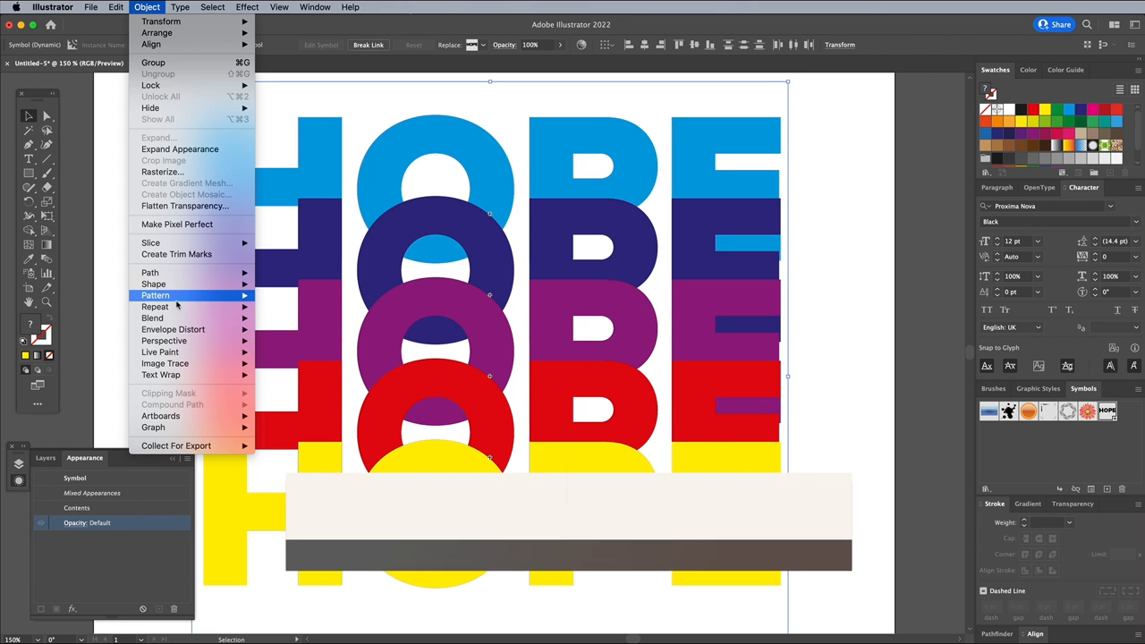
{"action": "left_click", "coordinate": [152, 318]}
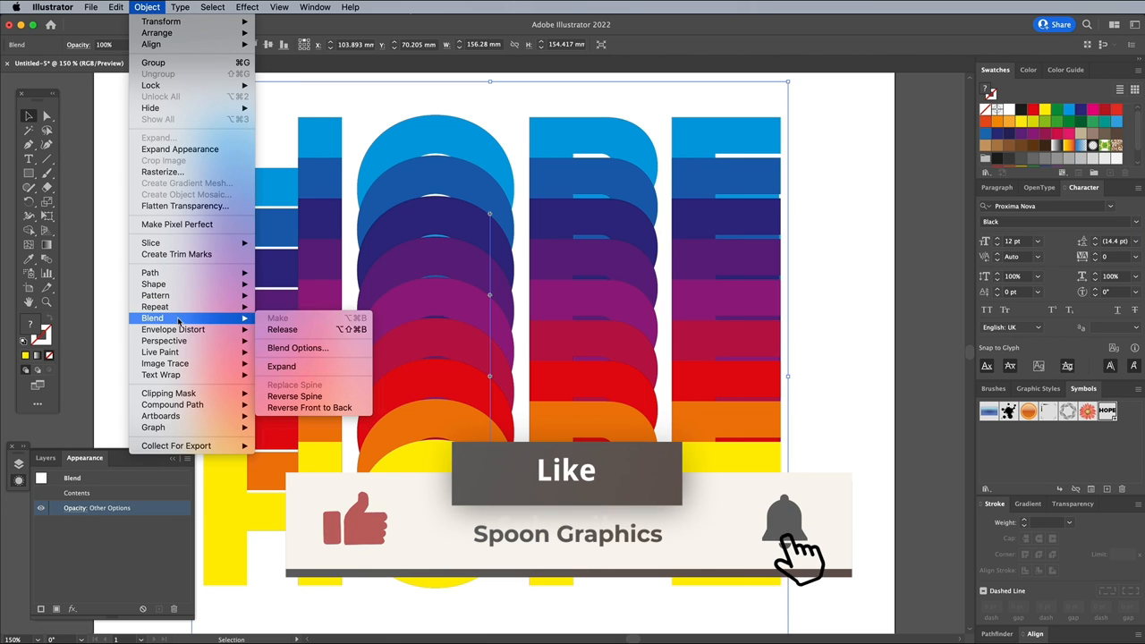
{"action": "left_click", "coordinate": [298, 347]}
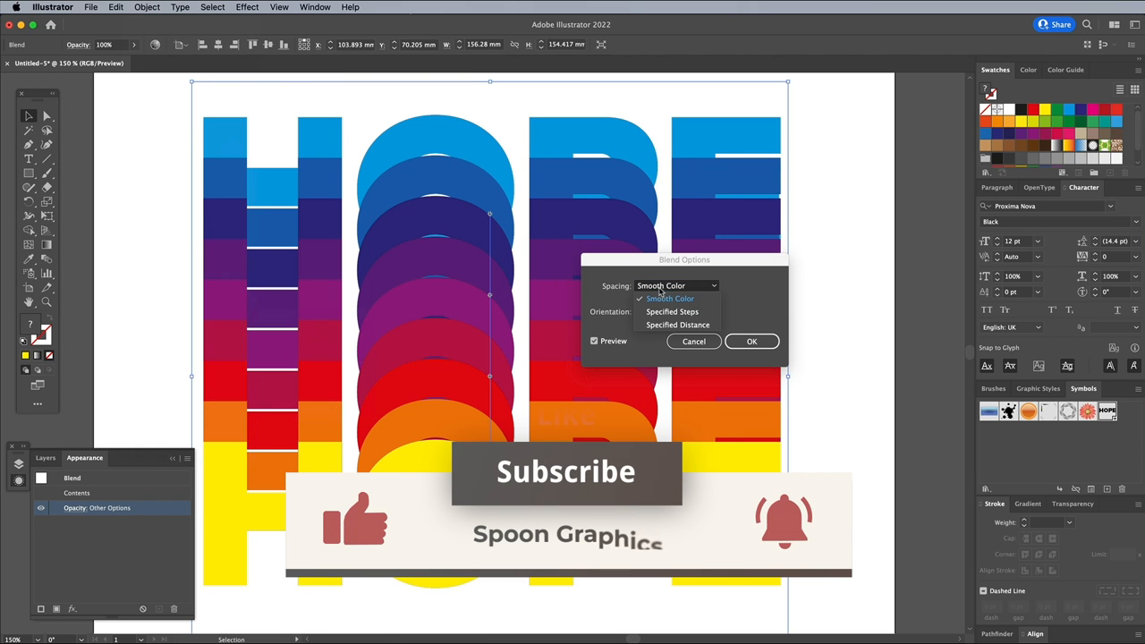
{"action": "left_click", "coordinate": [672, 312]}
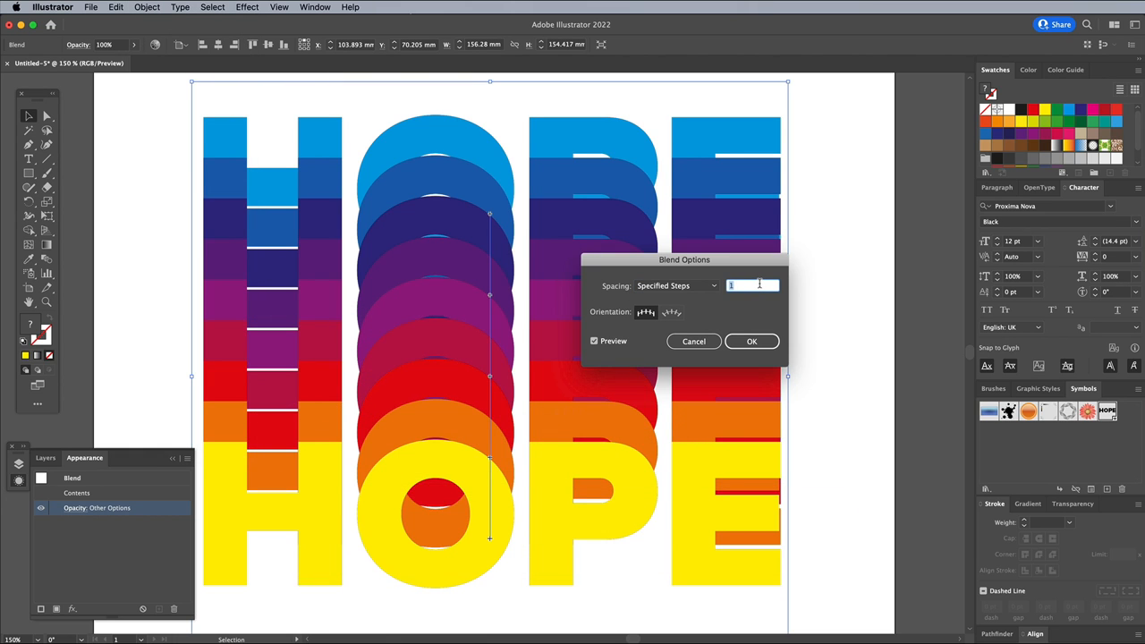
{"action": "type", "text": "4"}
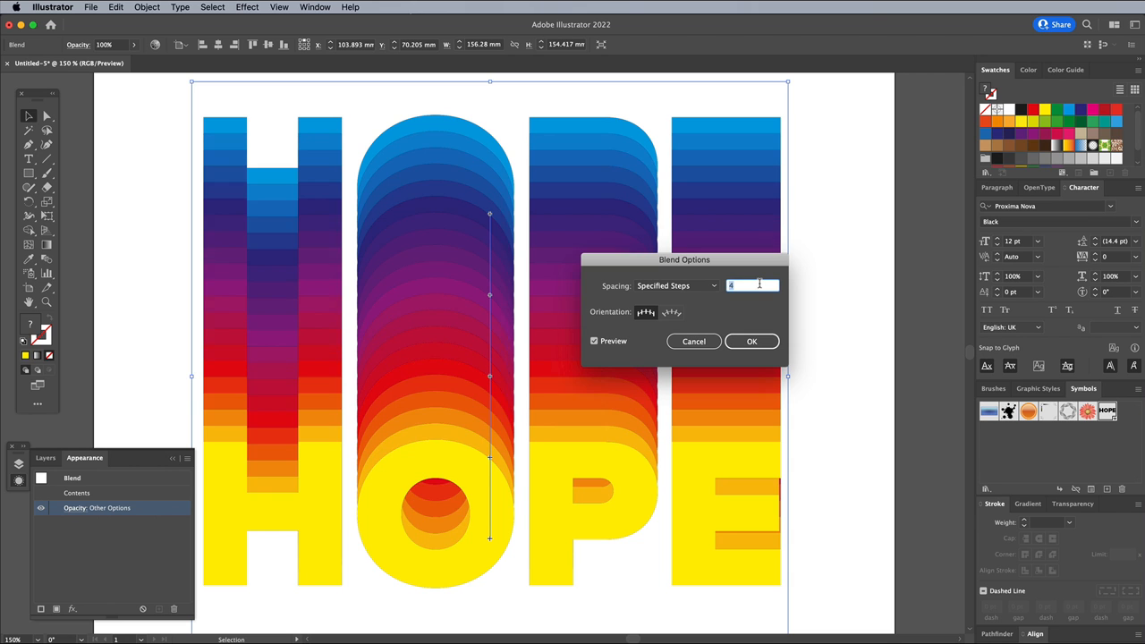
{"action": "type", "text": "3"}
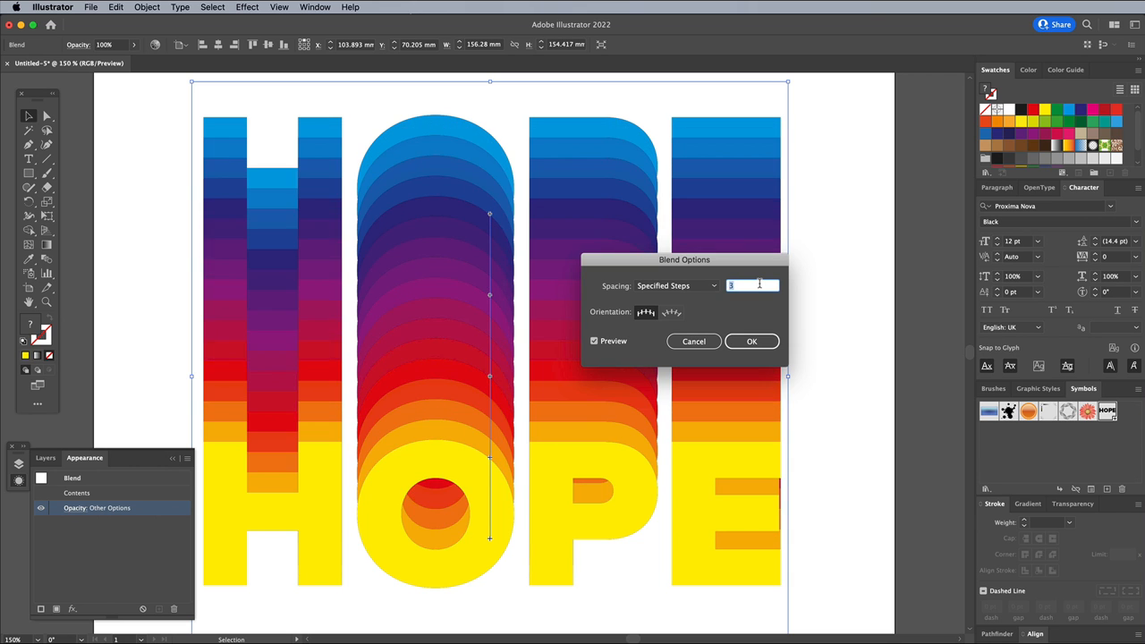
{"action": "left_click", "coordinate": [751, 340]}
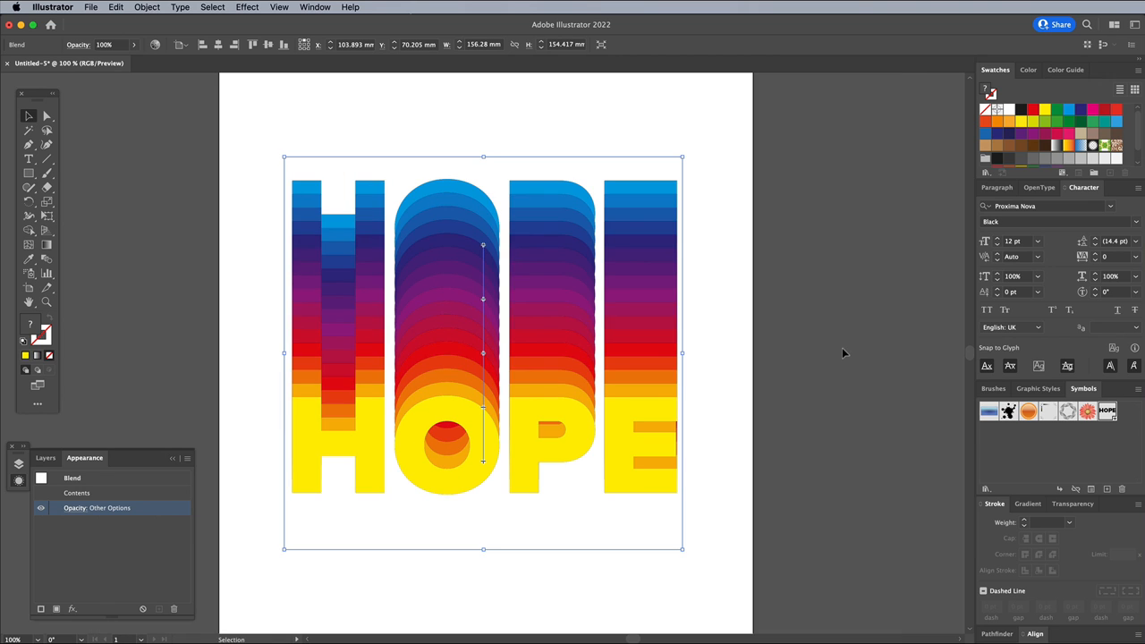
Reverse the blend front to back, then undo the unwanted change.
{"action": "left_click", "coordinate": [115, 7]}
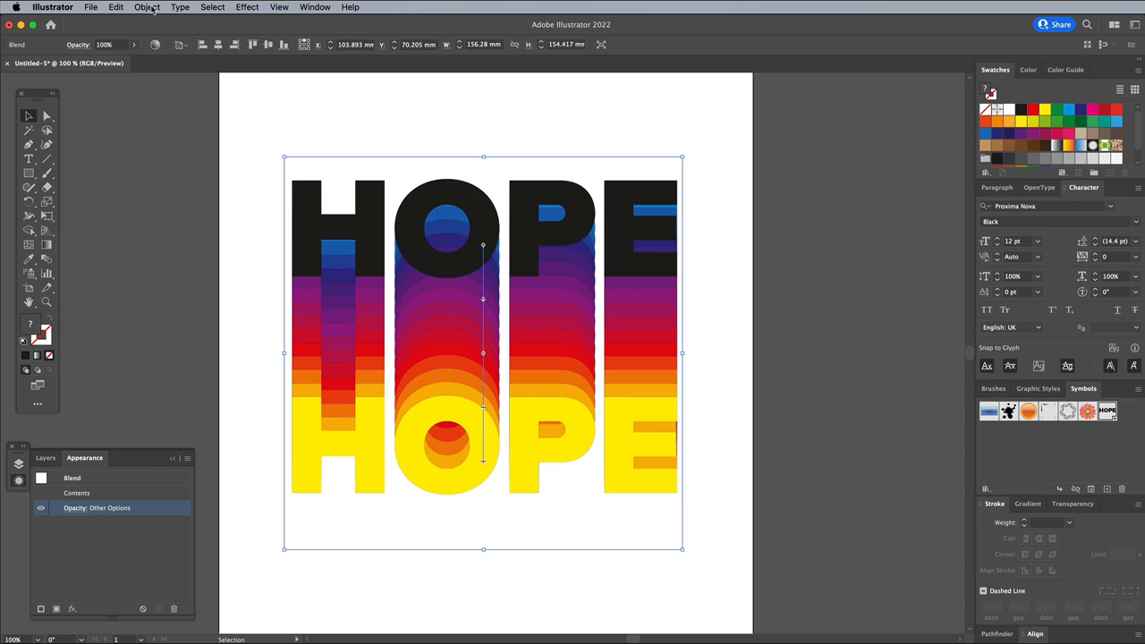
{"action": "left_click", "coordinate": [147, 7]}
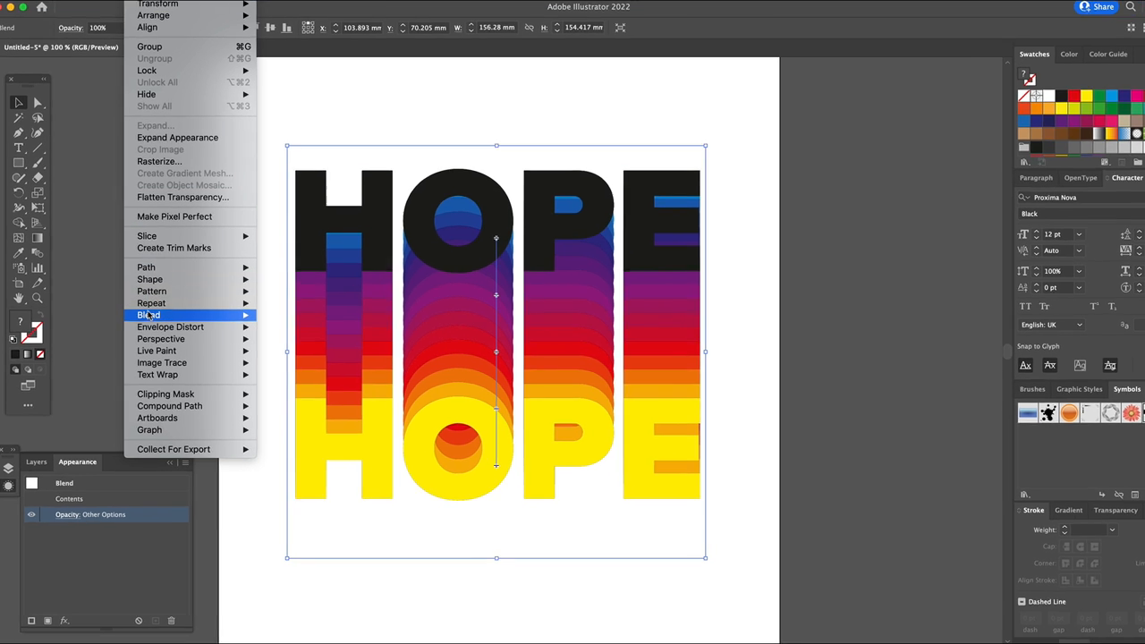
{"action": "left_click", "coordinate": [149, 315]}
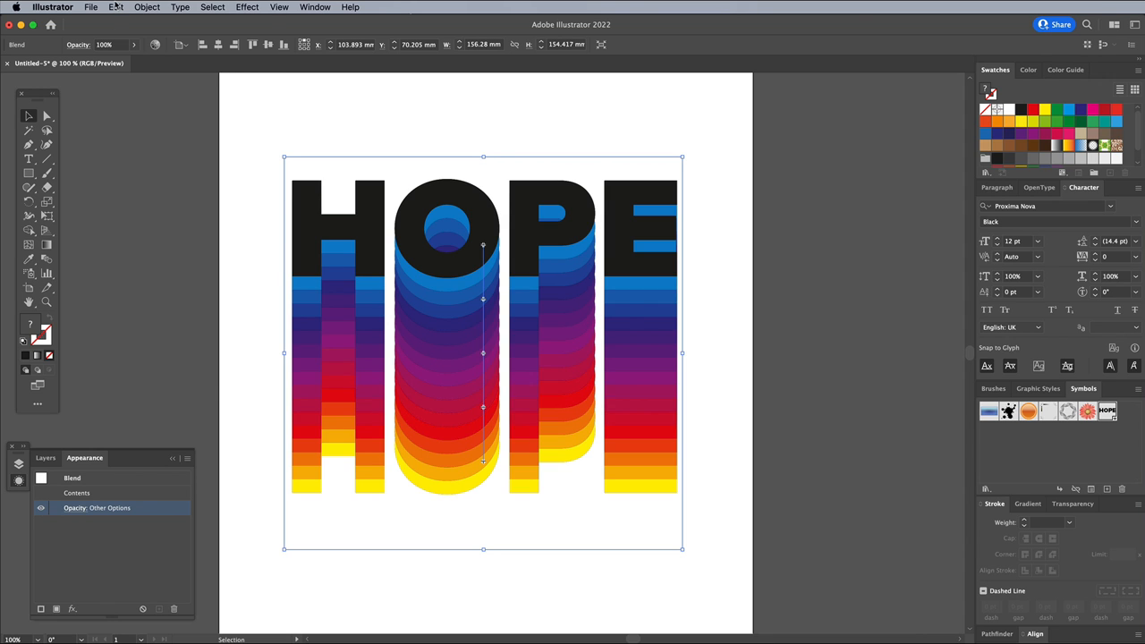
{"action": "left_click", "coordinate": [115, 7]}
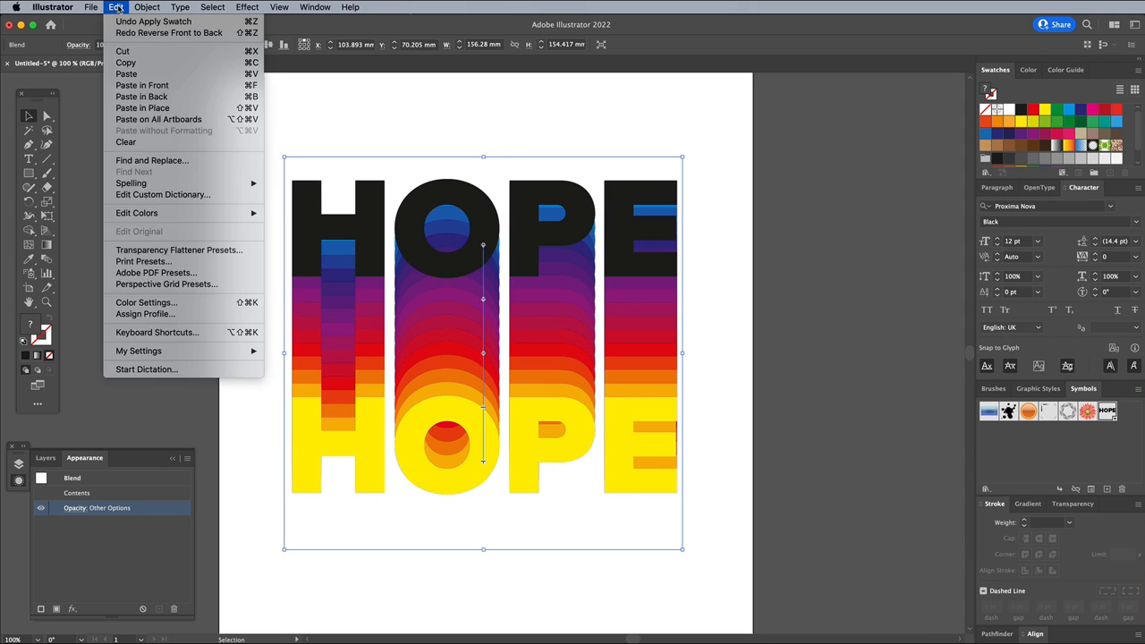
{"action": "left_click", "coordinate": [147, 7]}
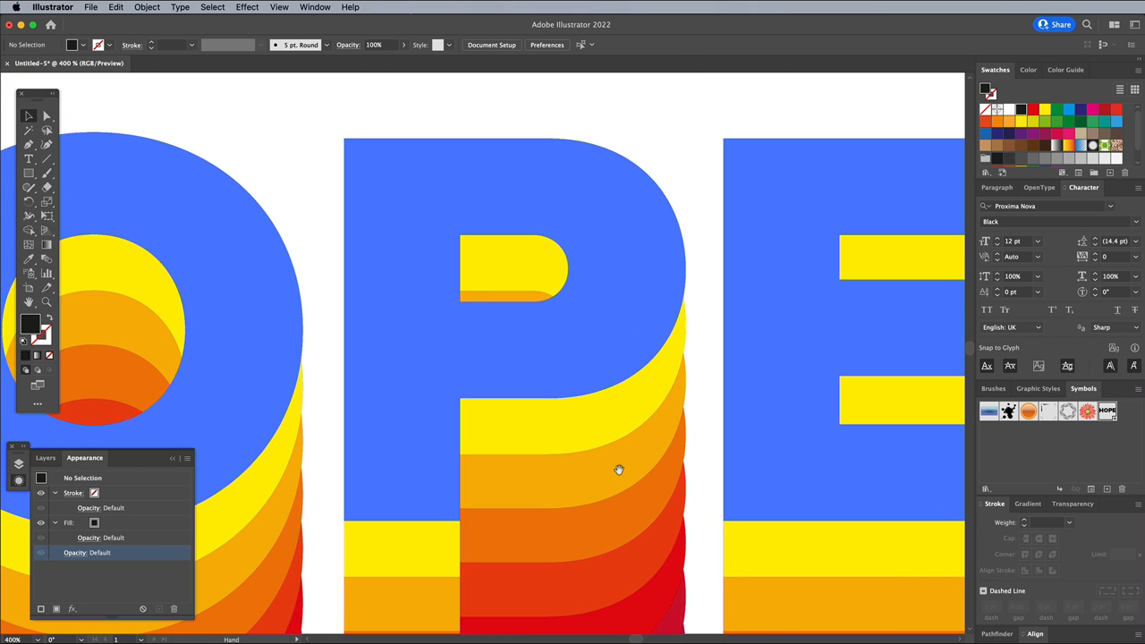
{"action": "mouse_move", "coordinate": [684, 333]}
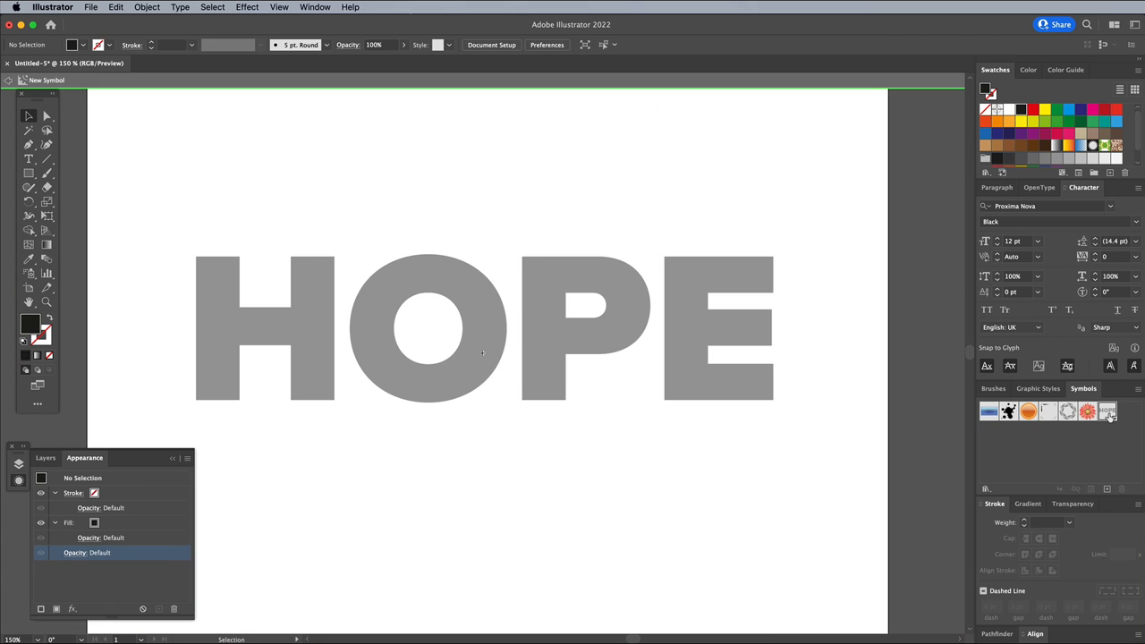
Select the HOPE lettering inside the symbol to recolour it black.
{"action": "left_click", "coordinate": [217, 324]}
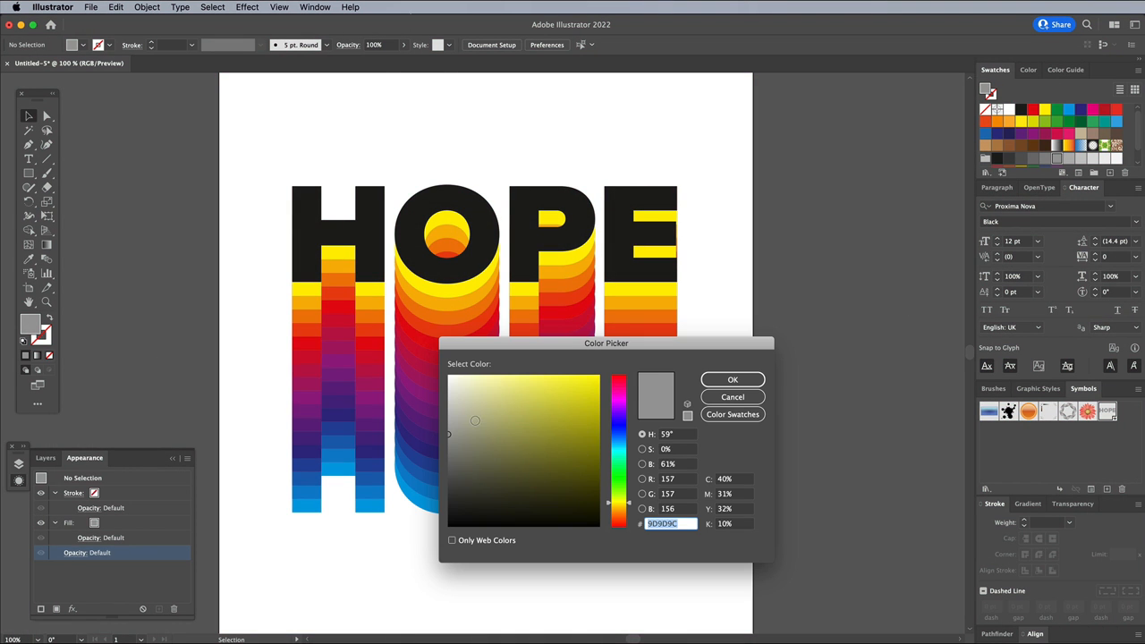
Pick a pale yellow fill colour in the Color Picker.
{"action": "left_click", "coordinate": [732, 379]}
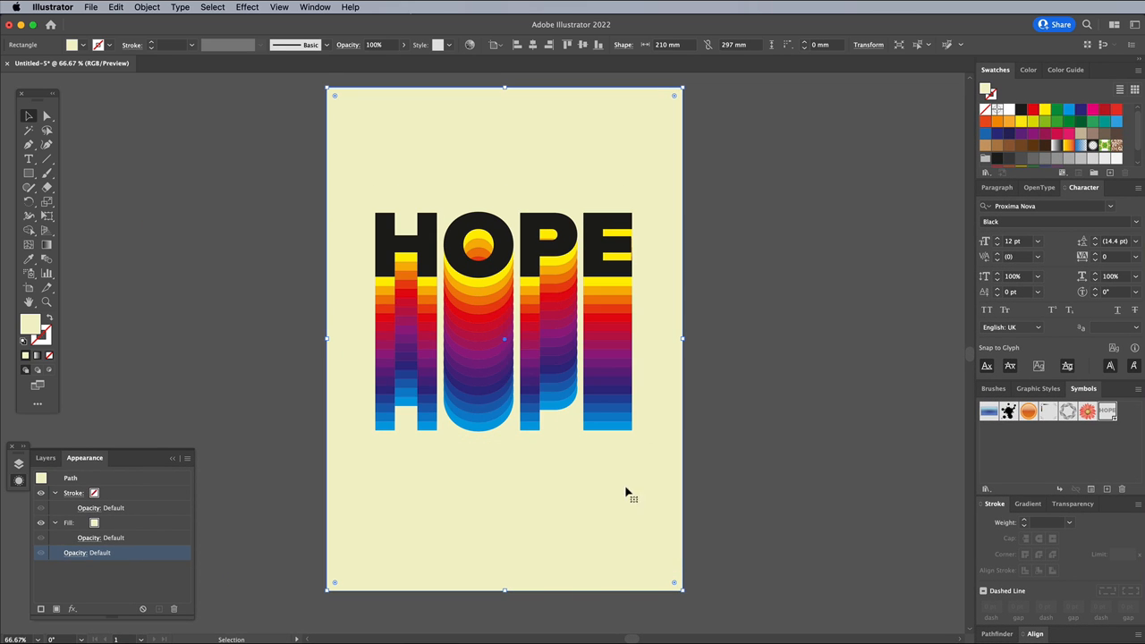
{"action": "mouse_move", "coordinate": [666, 493]}
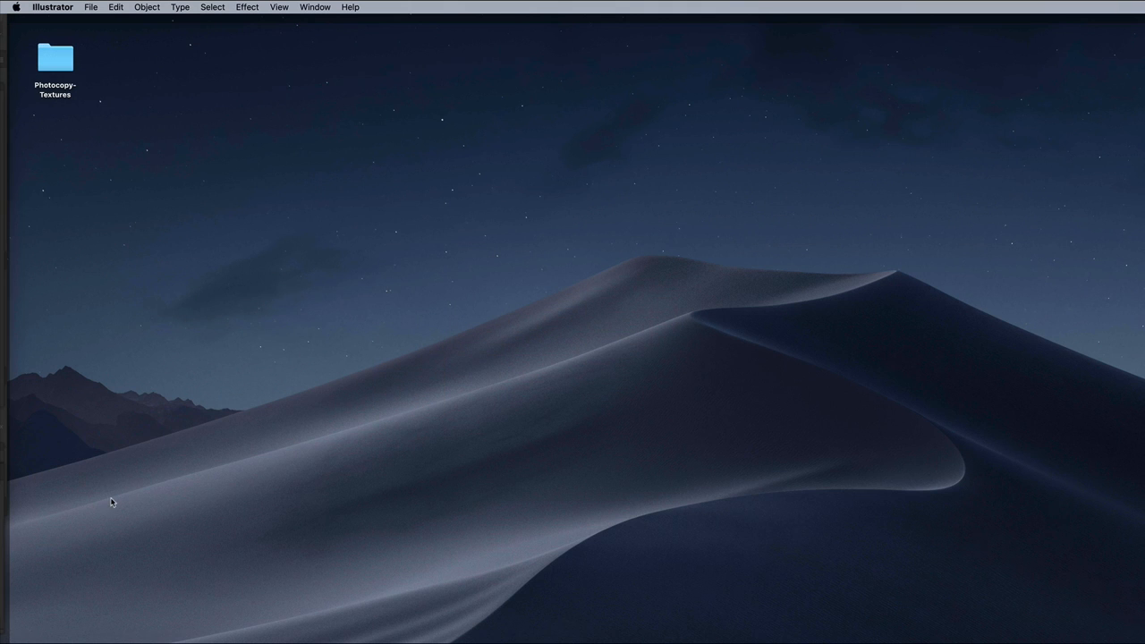
Open Photocopy Texture 1.jpg in Photoshop 2022 and select the whole image.
{"action": "double_click", "coordinate": [55, 55]}
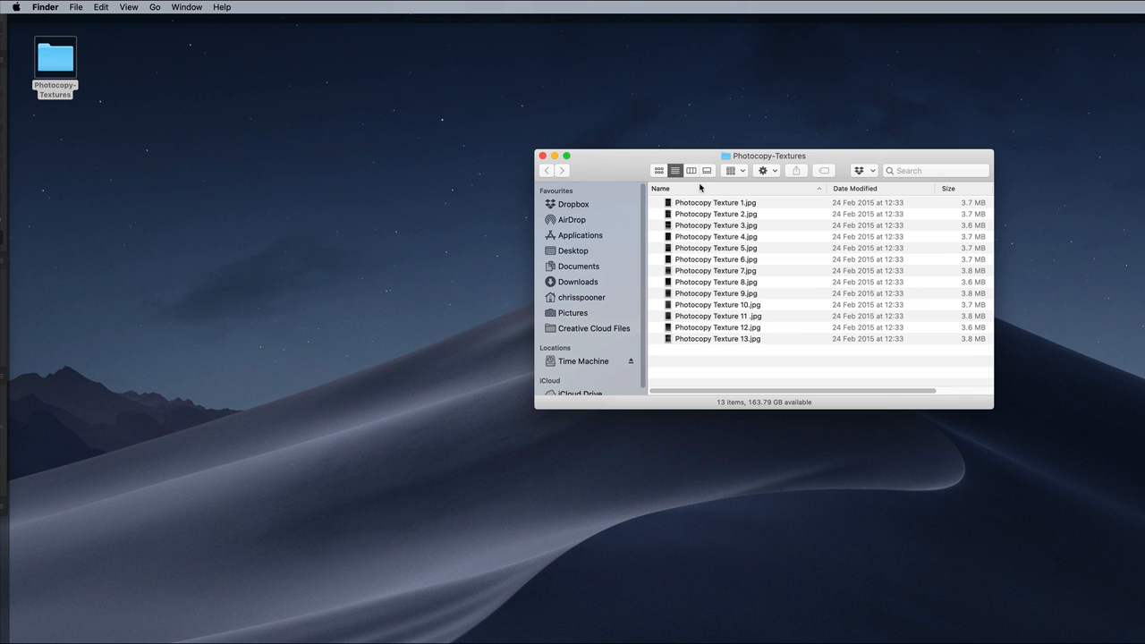
{"action": "right_click", "coordinate": [715, 202]}
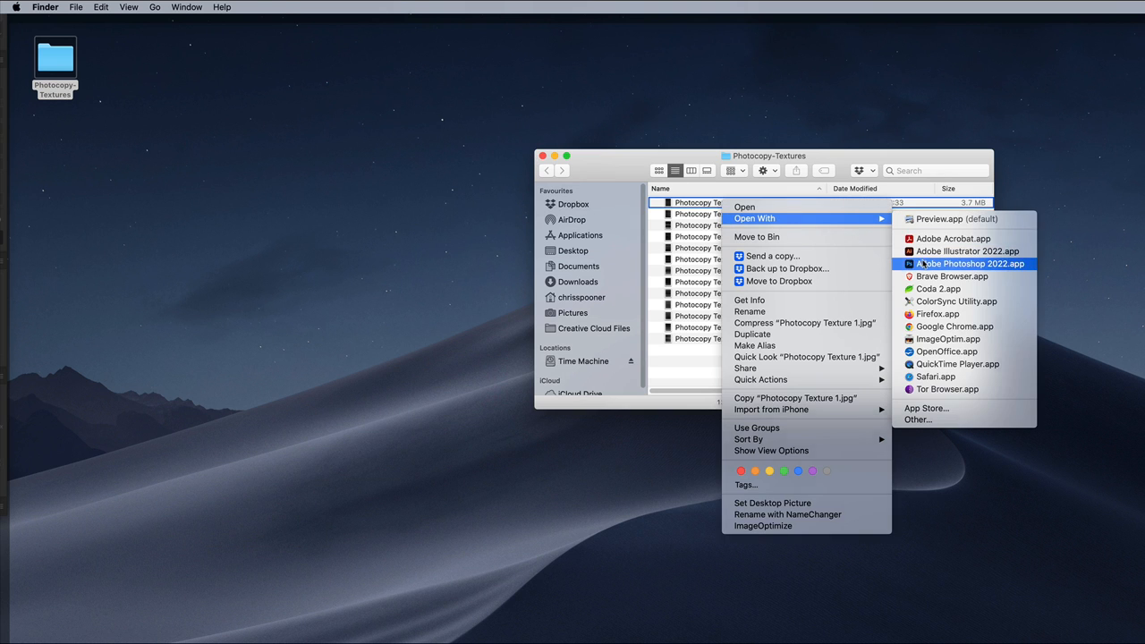
{"action": "left_click", "coordinate": [969, 263]}
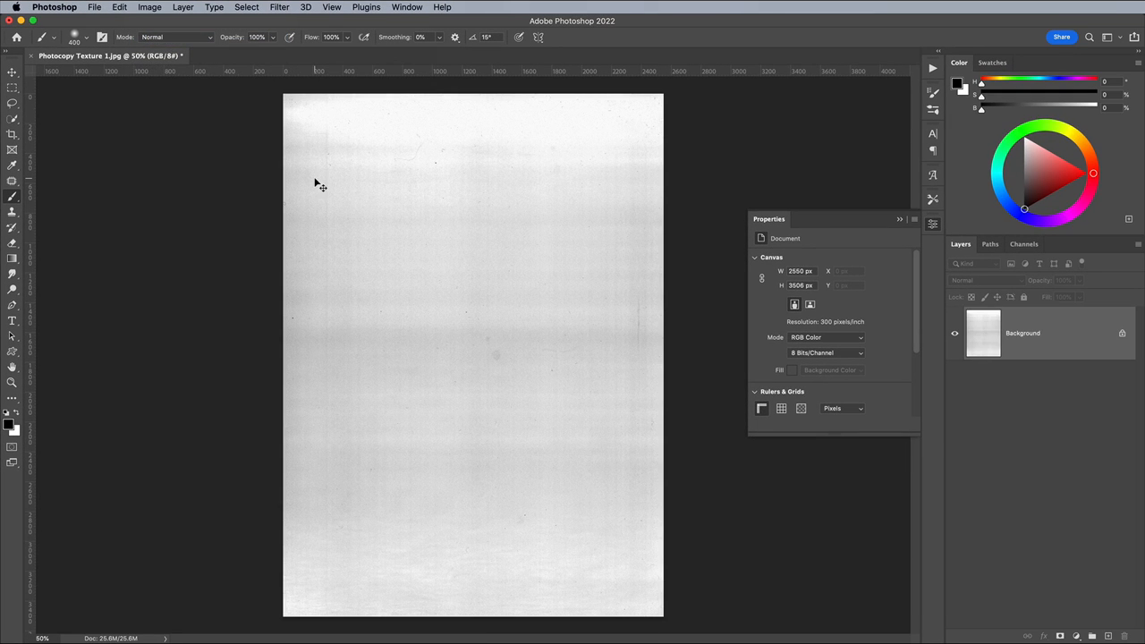
{"action": "key", "text": "cmd+a"}
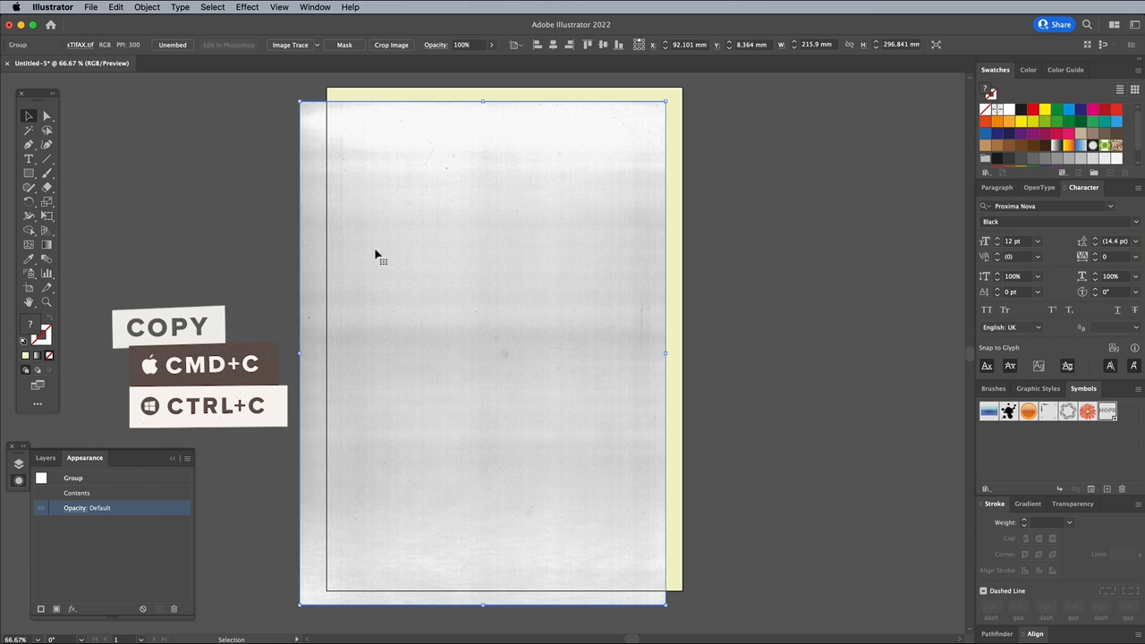
Paste the photocopy texture over the poster and set its blending mode to Multiply.
{"action": "key", "text": "cmd+c"}
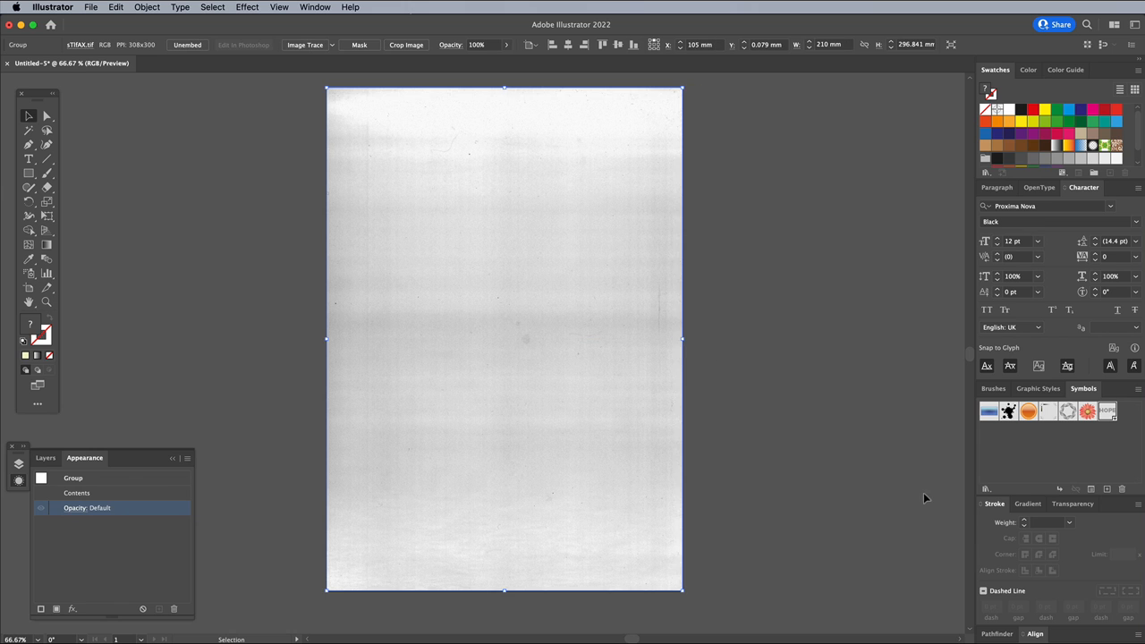
{"action": "left_click", "coordinate": [933, 541]}
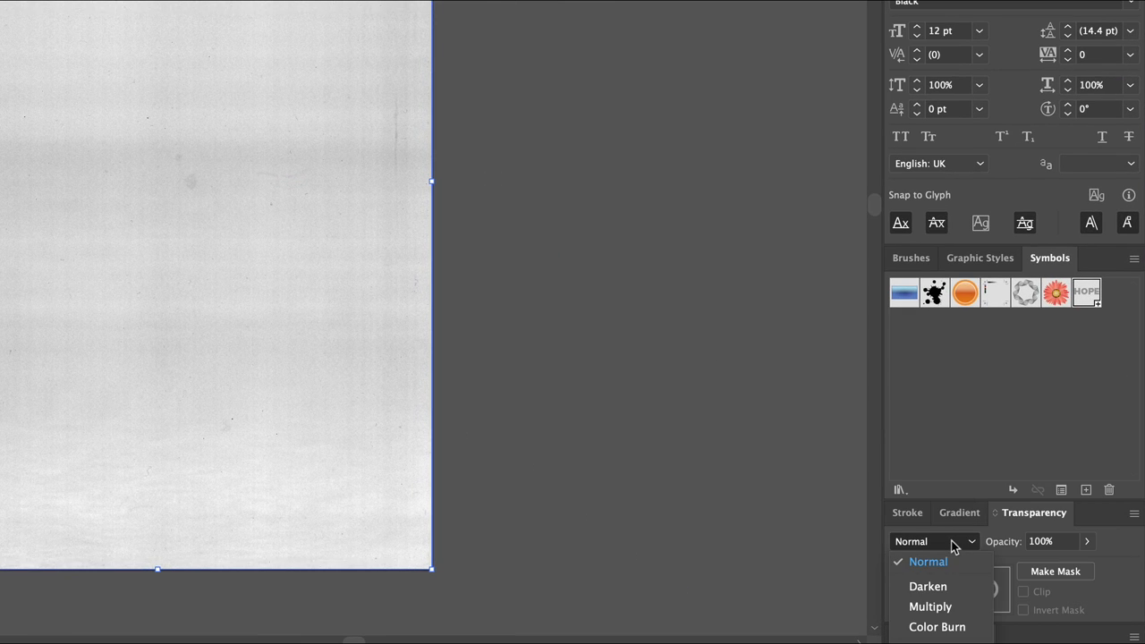
{"action": "left_click", "coordinate": [929, 606]}
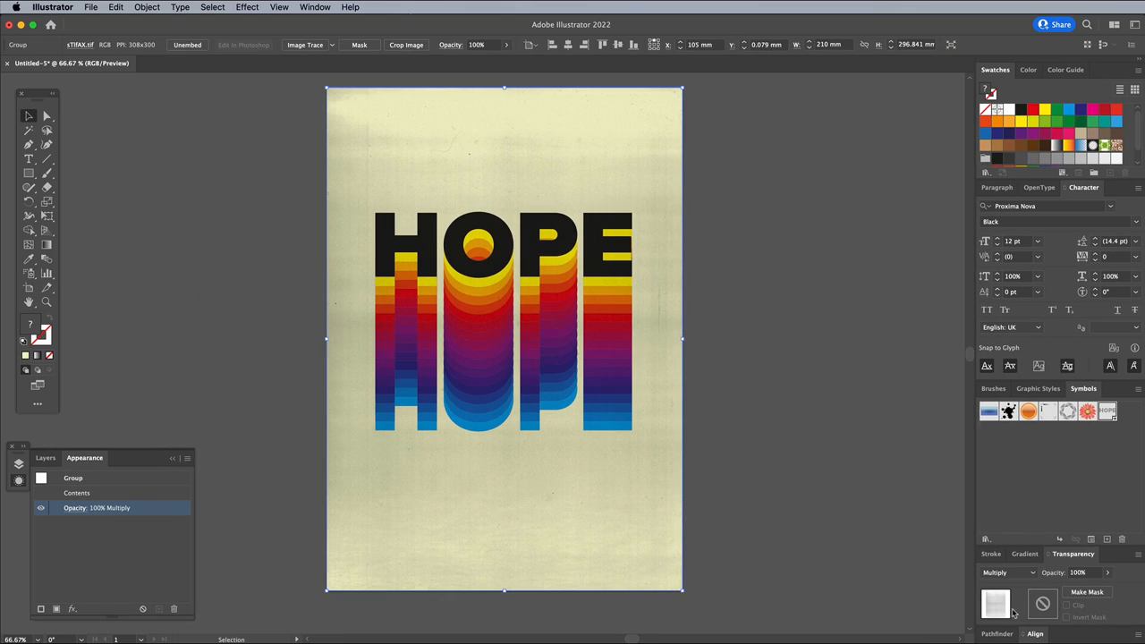